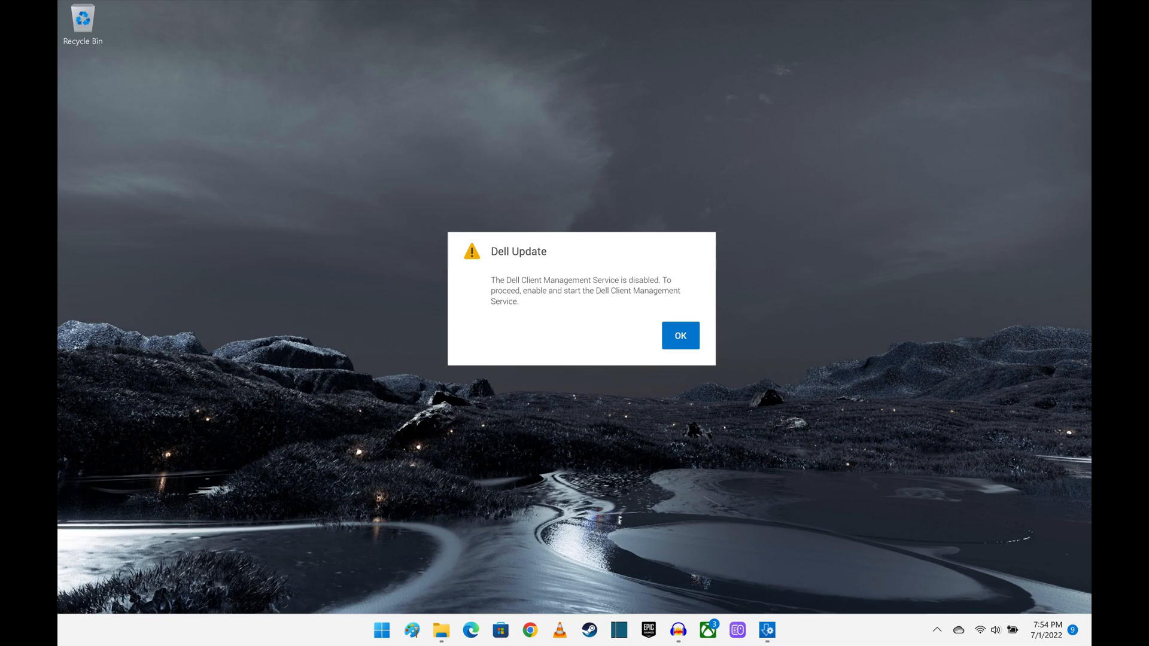
# Step: Dismiss the Dell Update warning about the disabled Dell Client Management Service with OK
pyautogui.click(680, 335)
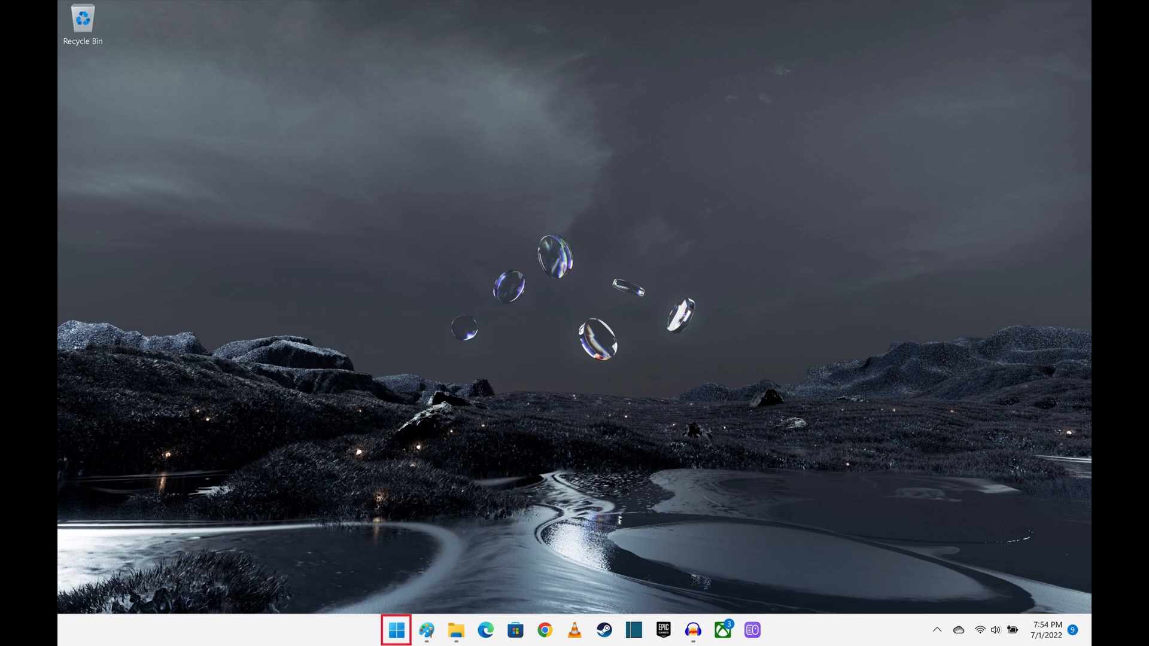
# Step: Search the Start menu for "services" so the Services app appears as best match
pyautogui.click(393, 630)
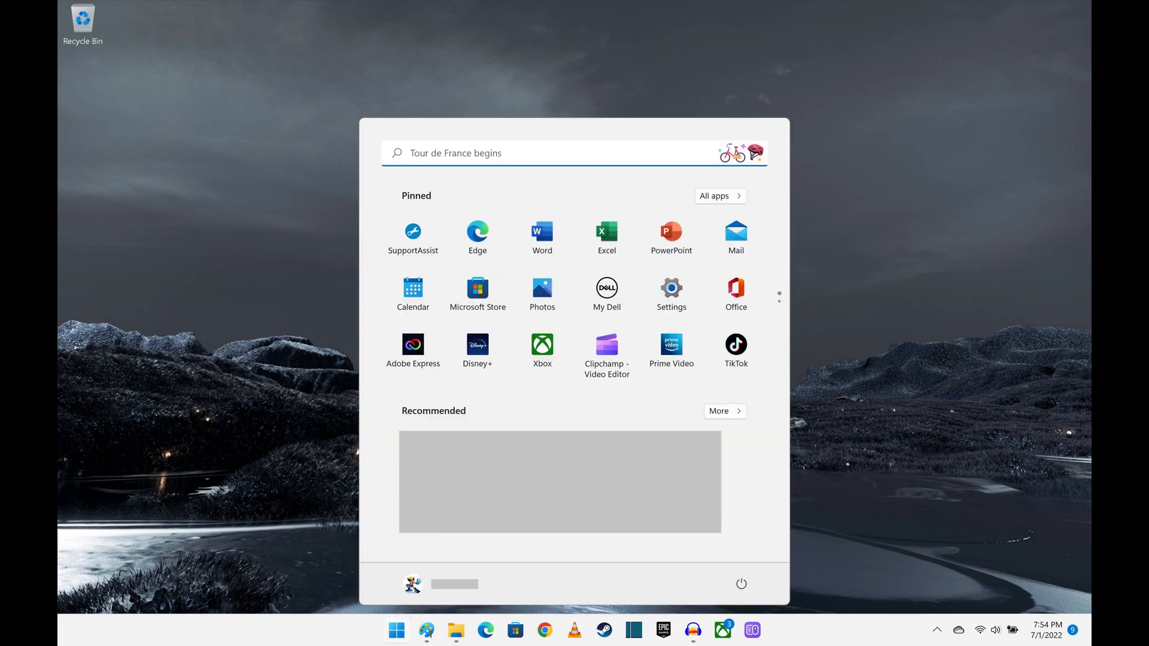
pyautogui.write('services')
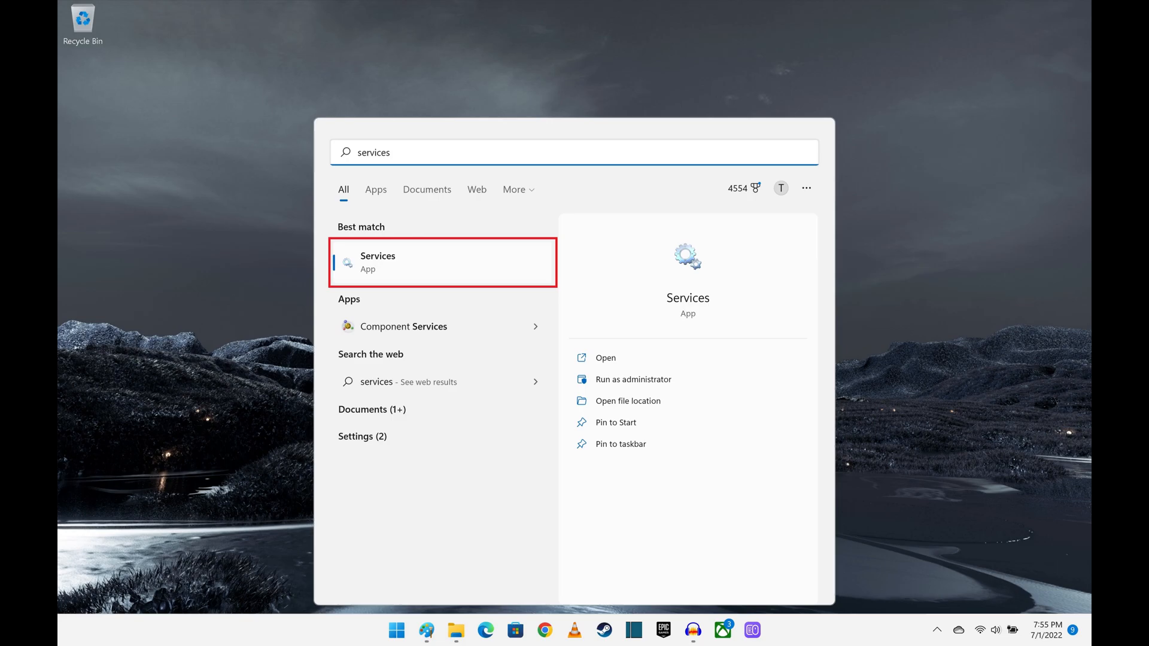
# Step: Launch the Services app and scroll to Dell Client Management Service in the list
pyautogui.click(441, 262)
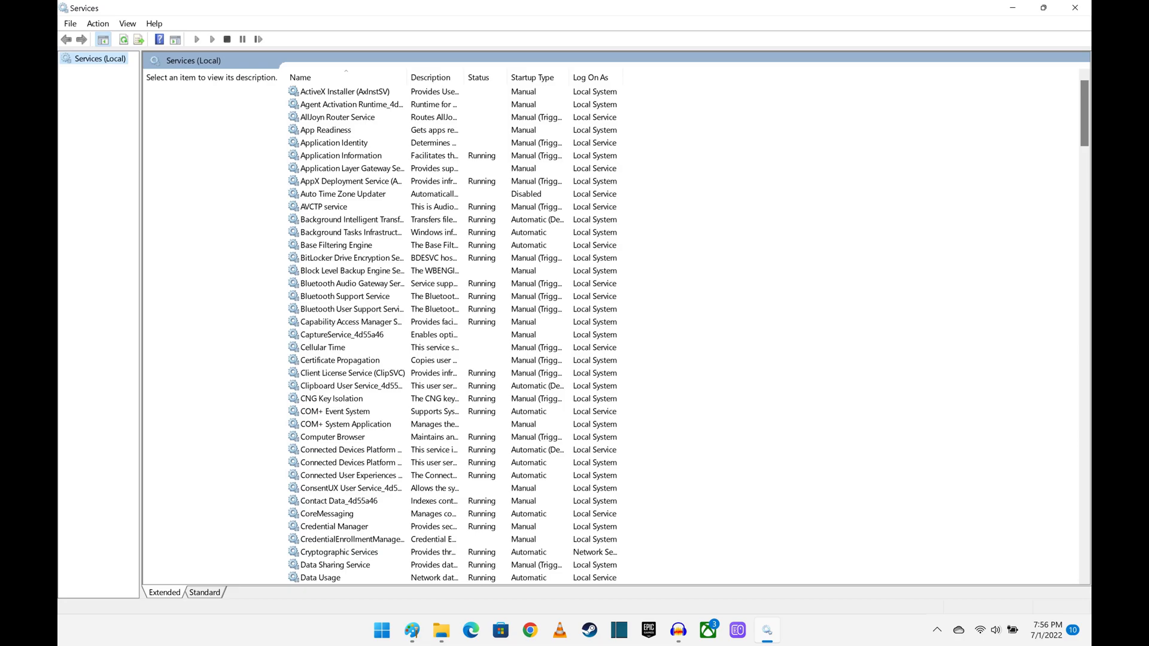
pyautogui.scroll(-3)
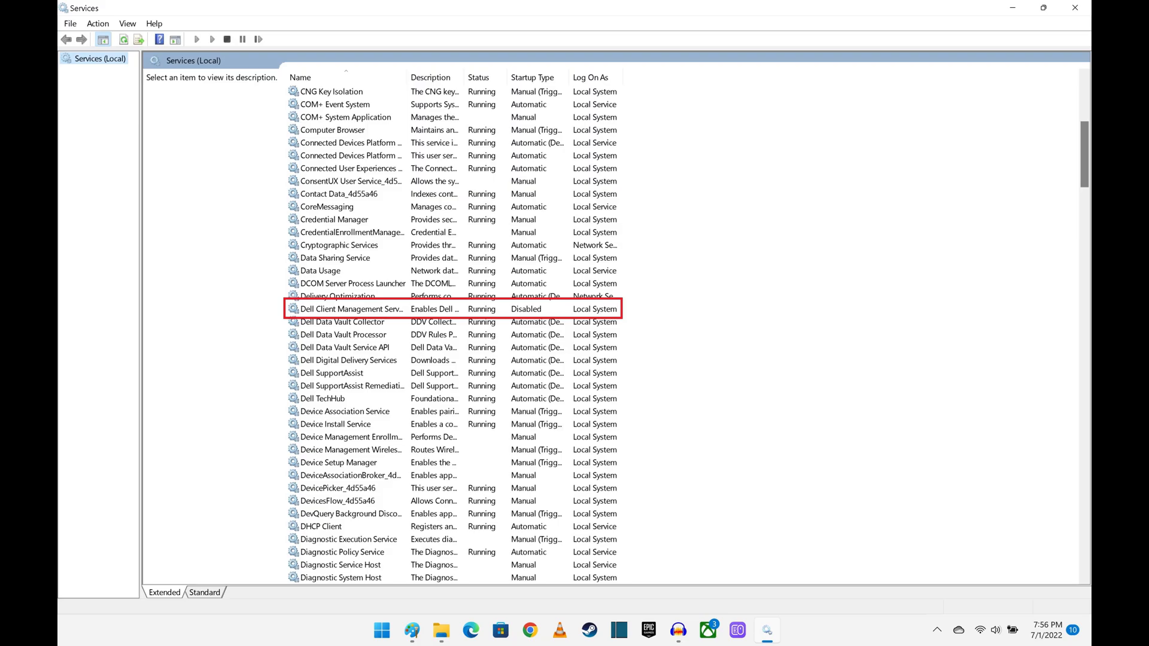
# Step: Set Dell Client Management Service's startup type to Automatic in its properties and apply it
pyautogui.doubleClick(352, 309)
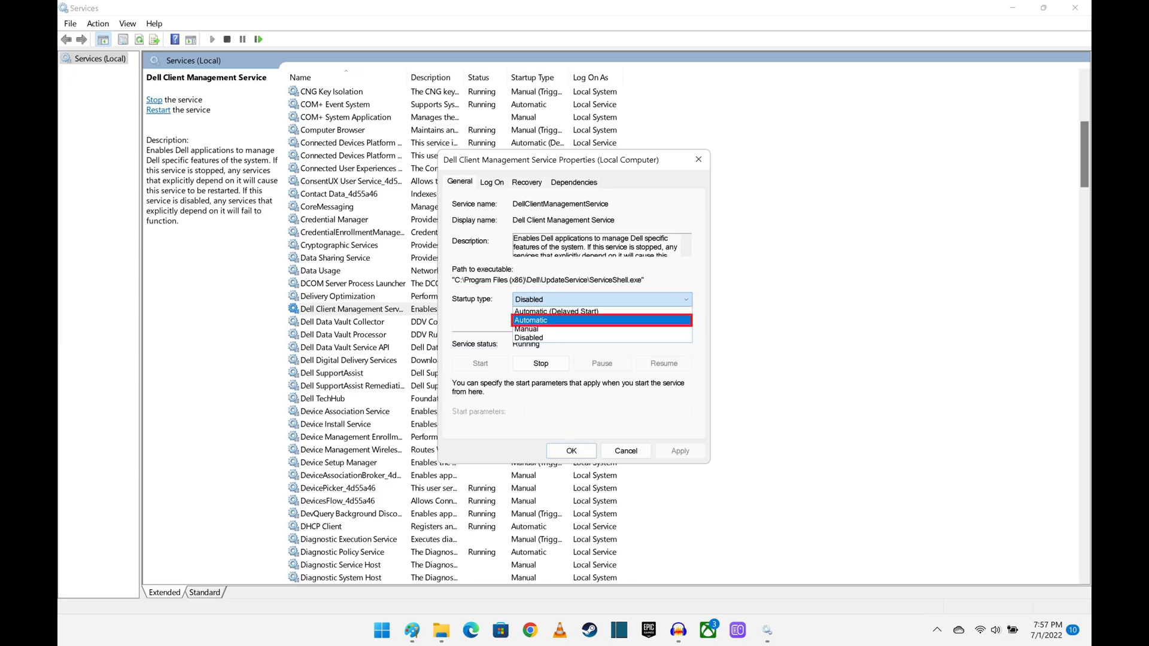
pyautogui.click(531, 320)
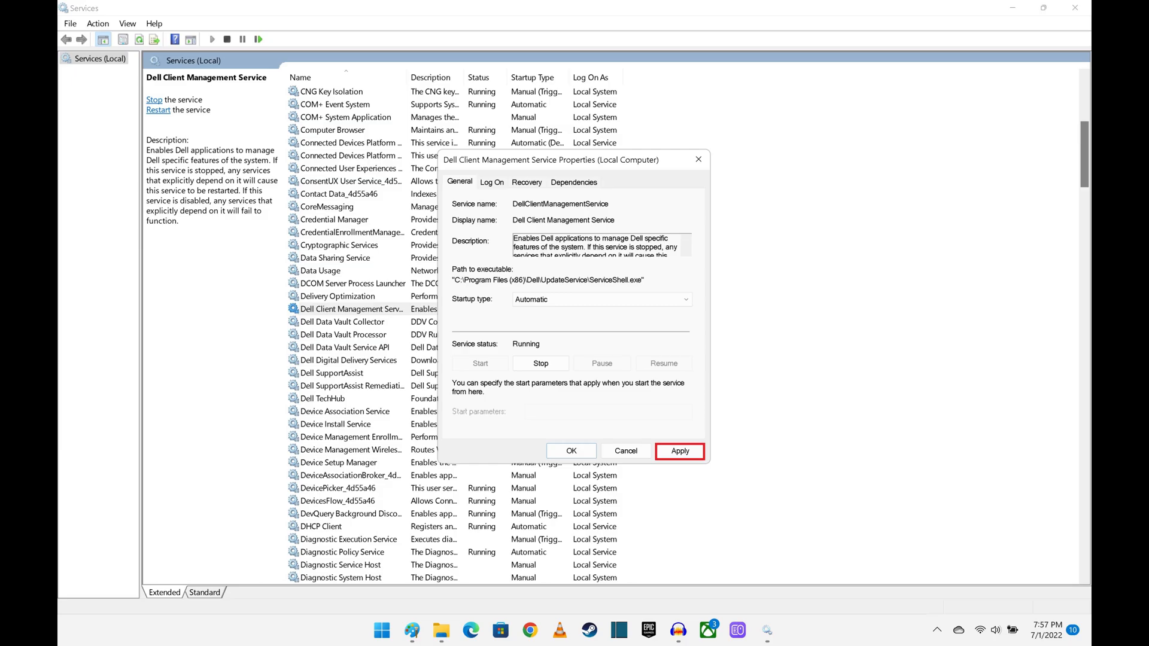
pyautogui.click(680, 451)
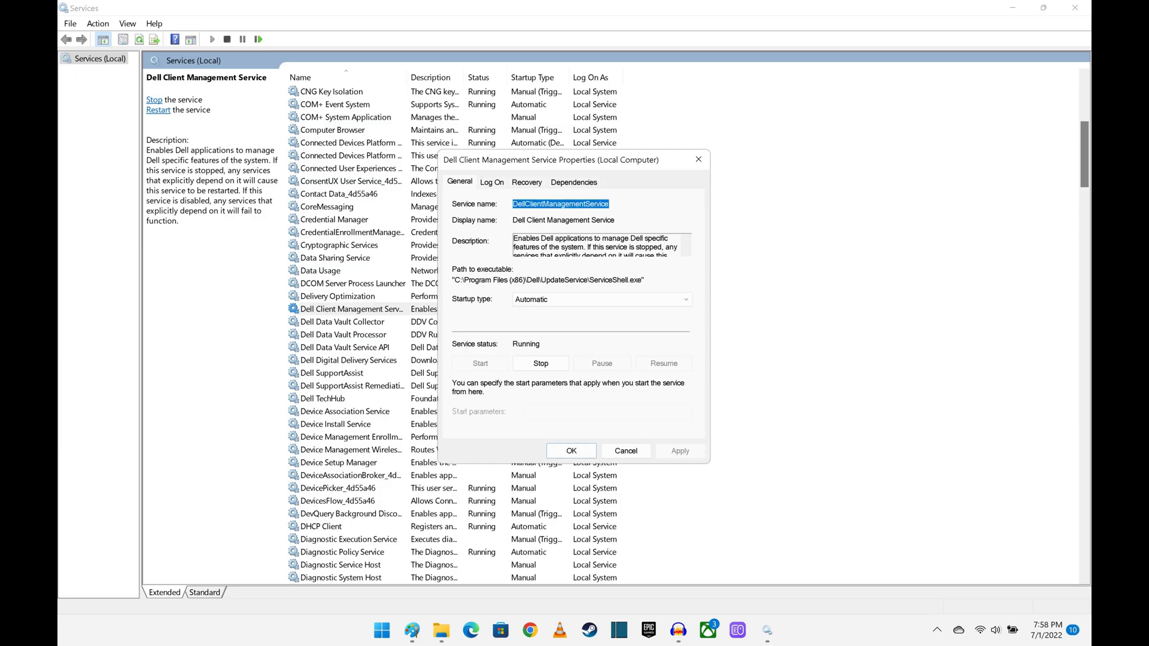